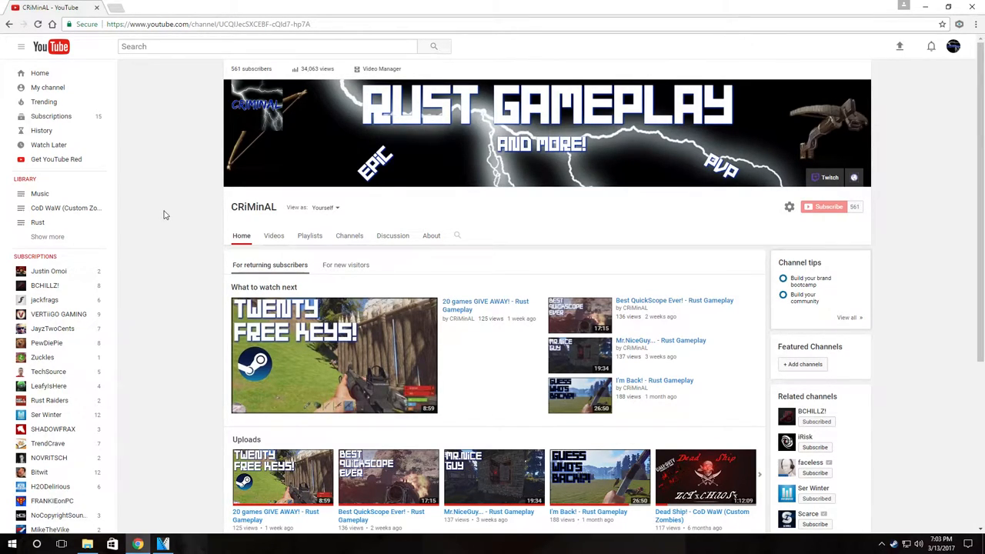
{"action": "mouse_move", "coordinate": [237, 221]}
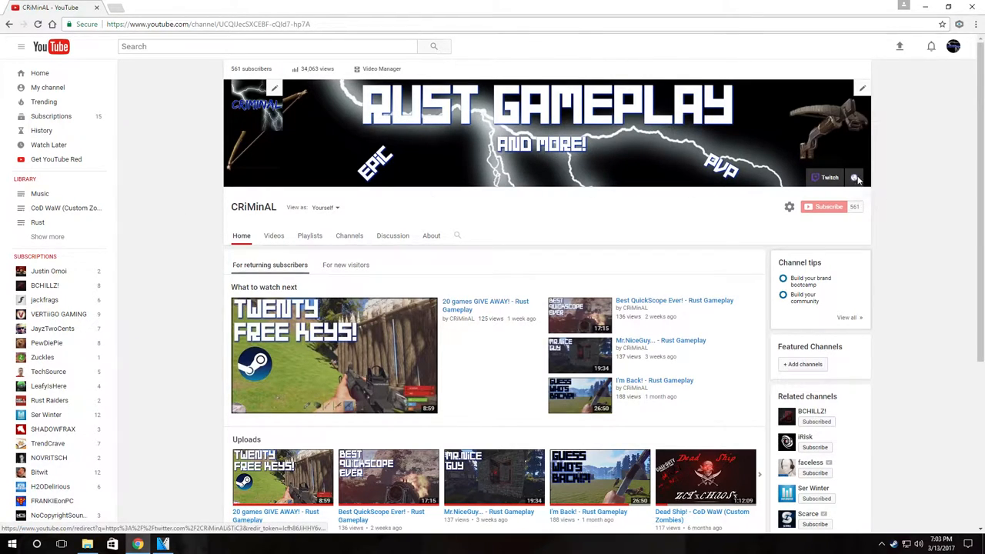
View the CRiMinAL Twitter profile's tweets about new videos, then return to the giveaway video's comments
{"action": "left_click", "coordinate": [854, 177]}
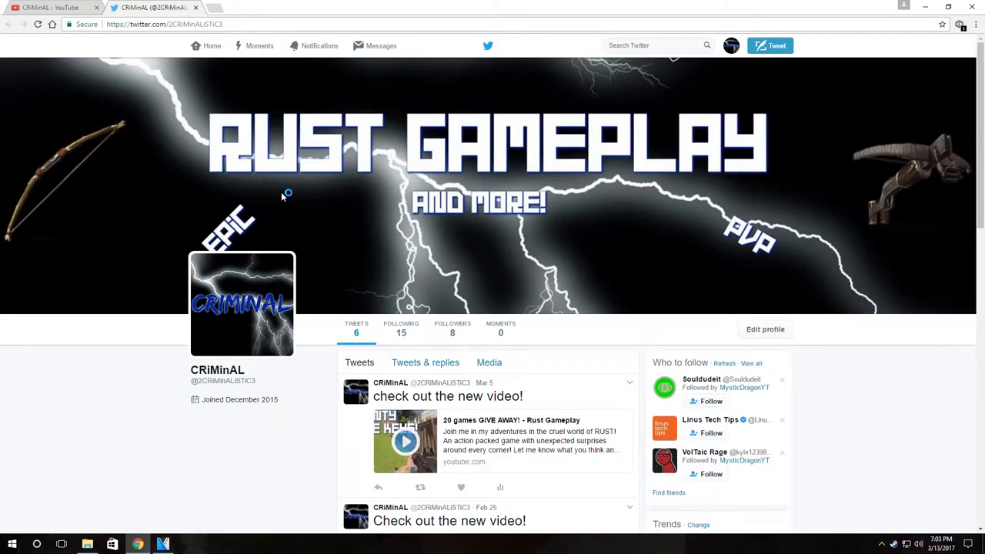
{"action": "scroll", "scroll_direction": "down", "scroll_amount": 3}
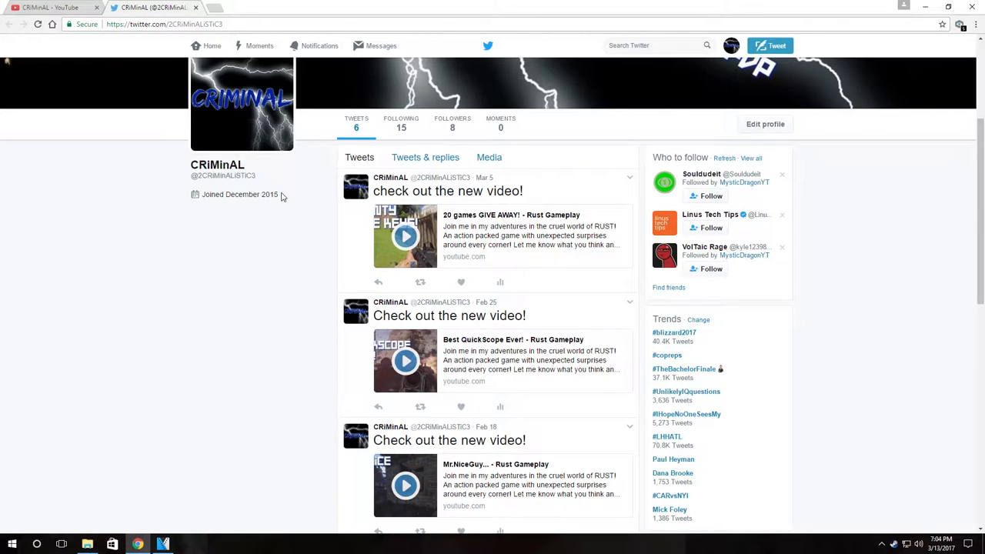
{"action": "left_click", "coordinate": [49, 7]}
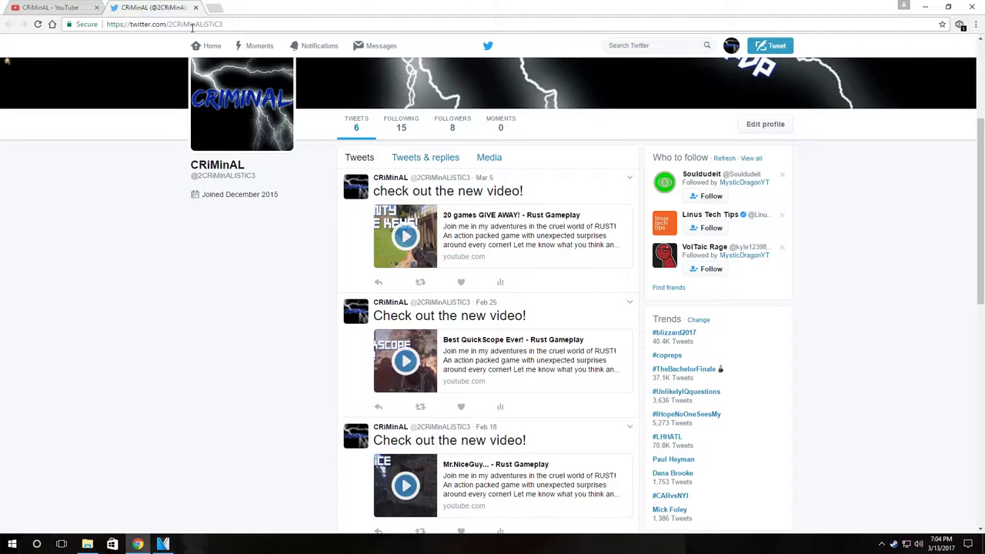
{"action": "left_click", "coordinate": [49, 6]}
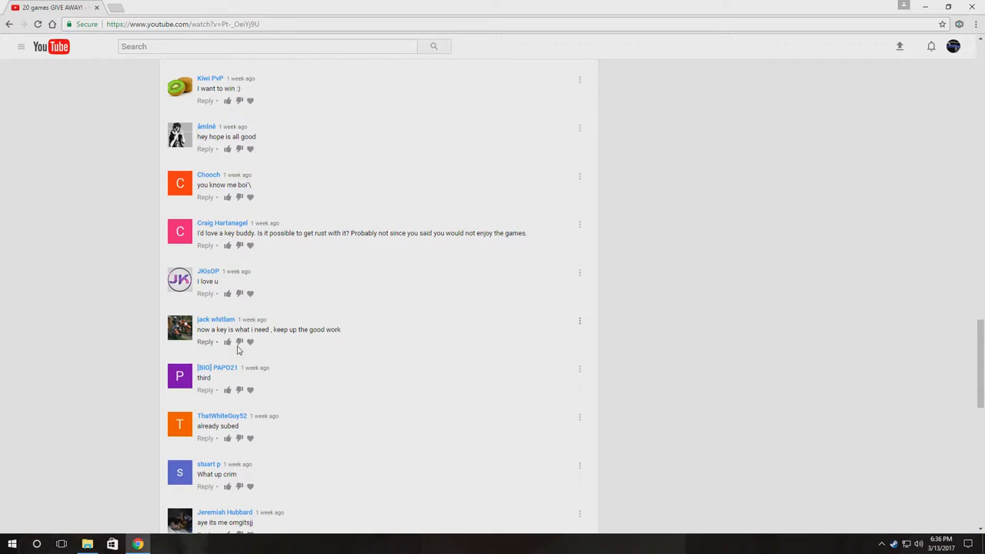
{"action": "mouse_move", "coordinate": [163, 329]}
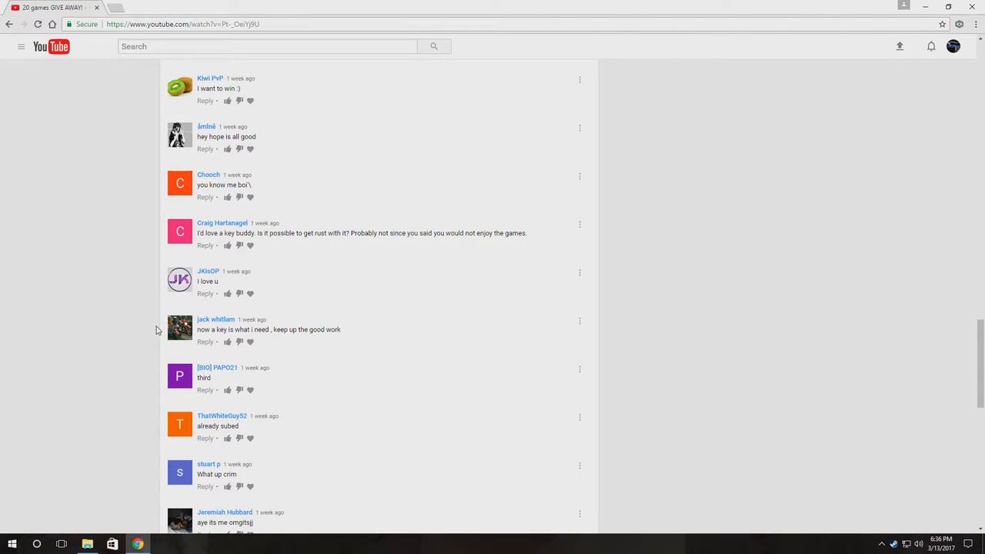
{"action": "scroll", "scroll_direction": "down", "scroll_amount": 3}
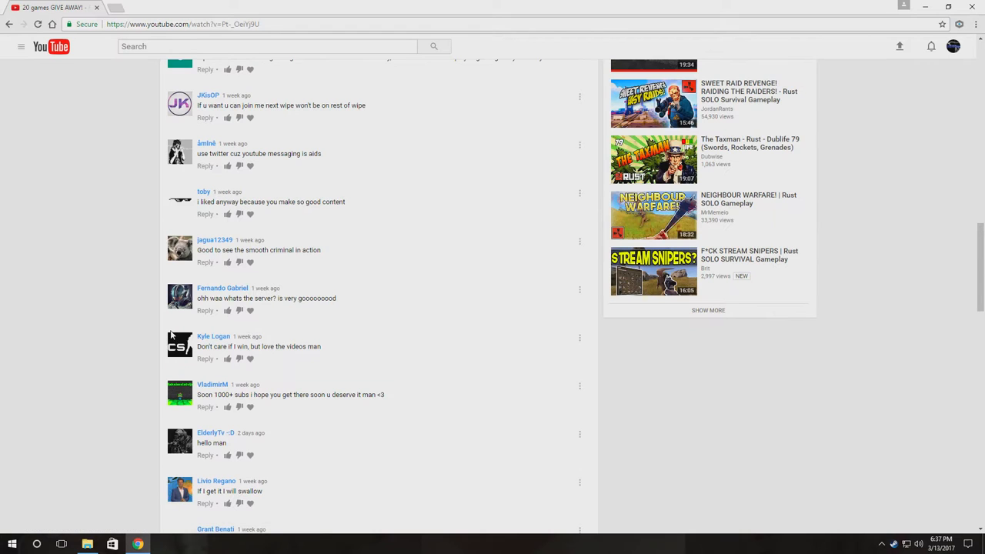
{"action": "scroll", "scroll_direction": "up", "scroll_amount": 3}
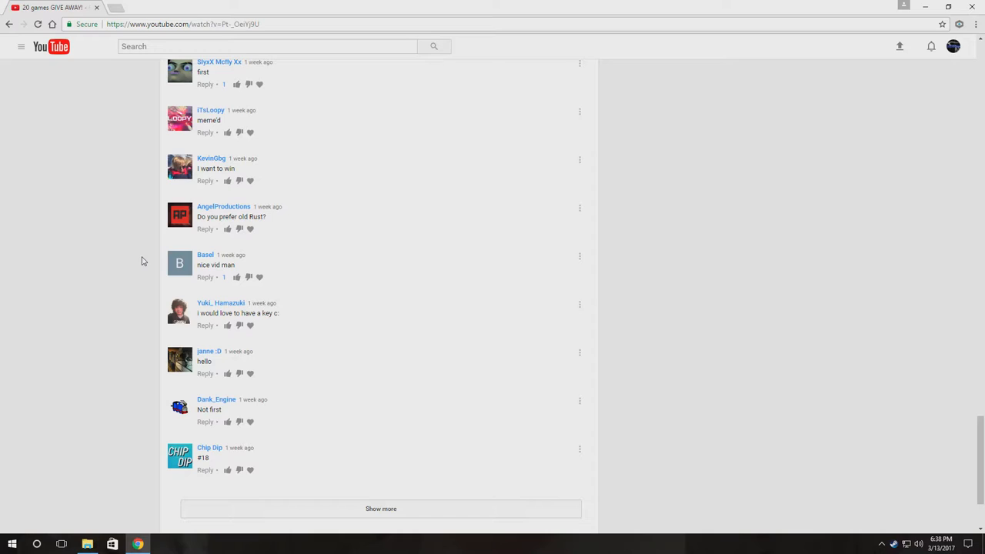
{"action": "mouse_move", "coordinate": [179, 214]}
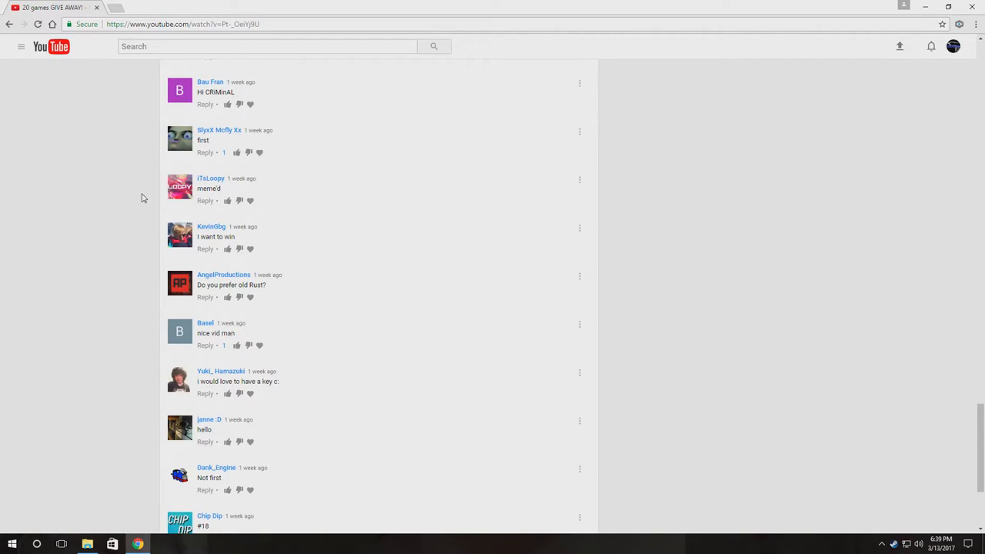
{"action": "scroll", "scroll_direction": "up", "scroll_amount": 3}
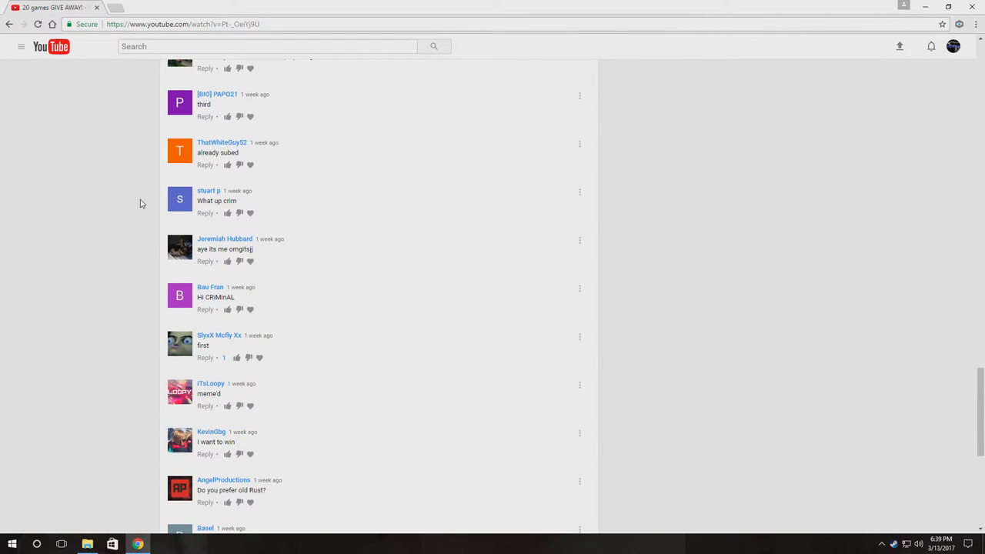
{"action": "scroll", "scroll_direction": "up", "scroll_amount": 3}
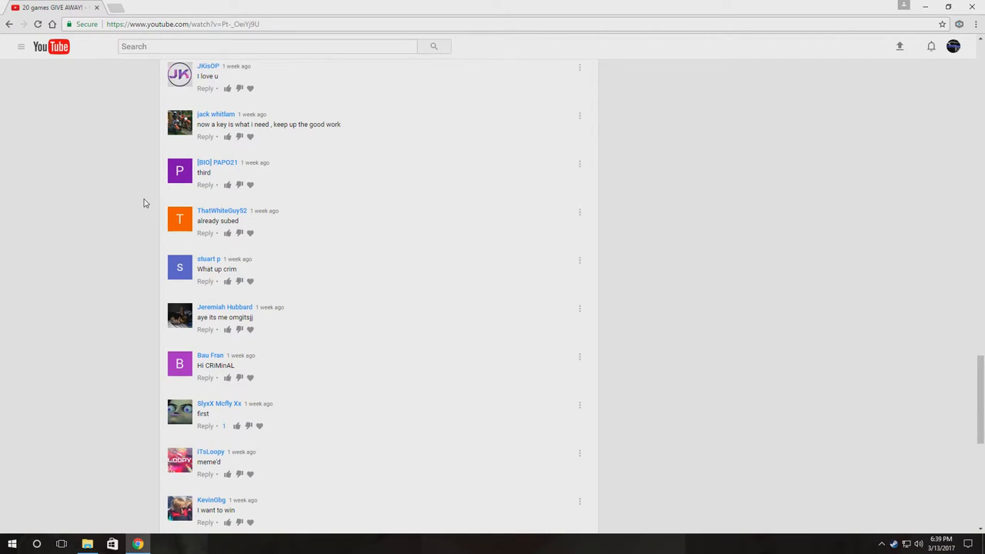
{"action": "mouse_move", "coordinate": [148, 200]}
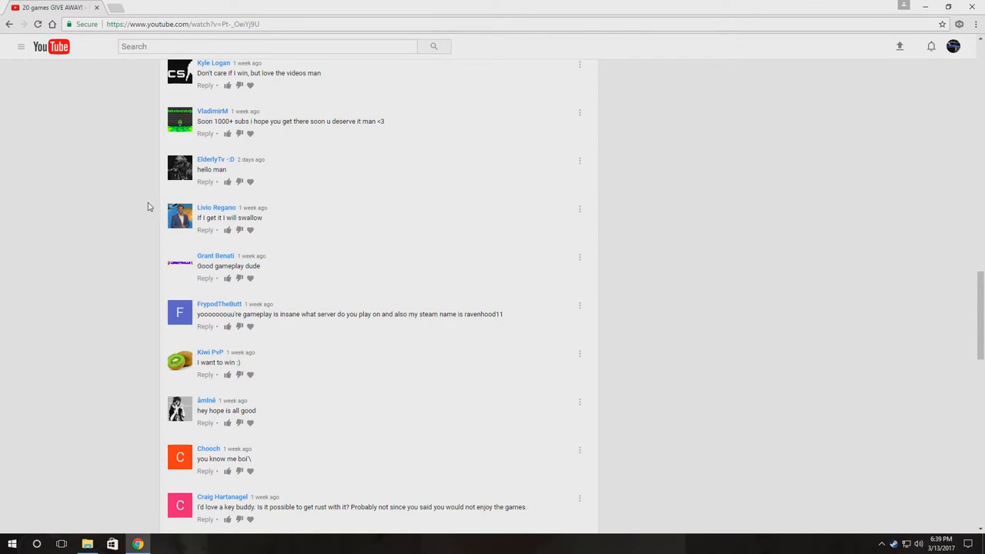
{"action": "scroll", "scroll_direction": "up", "scroll_amount": 3}
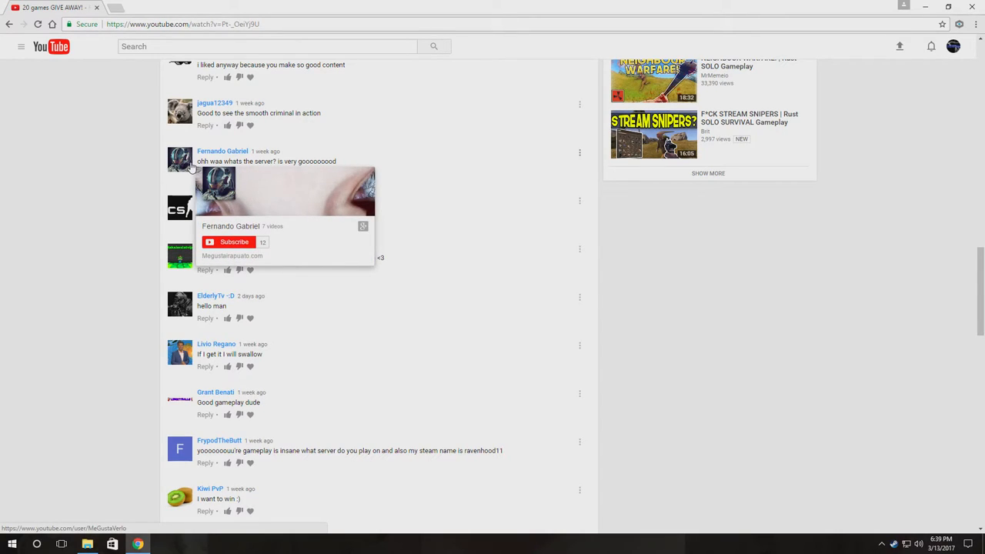
{"action": "mouse_move", "coordinate": [59, 154]}
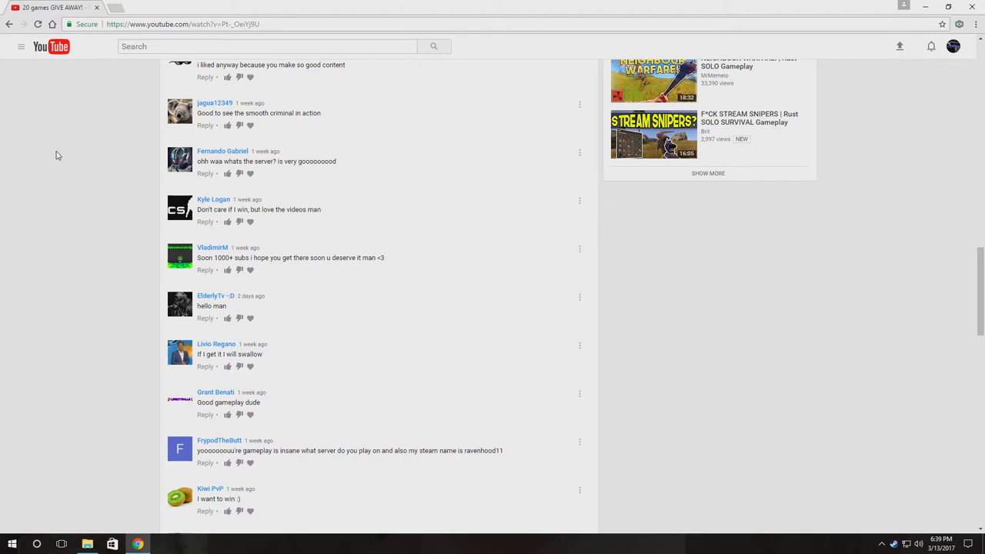
{"action": "scroll", "scroll_direction": "up", "scroll_amount": 3}
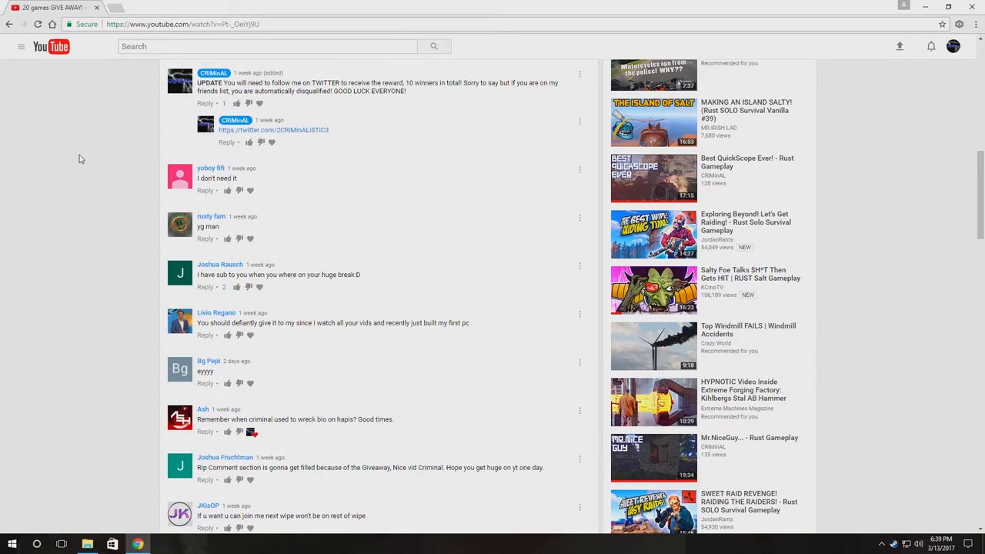
{"action": "mouse_move", "coordinate": [75, 158]}
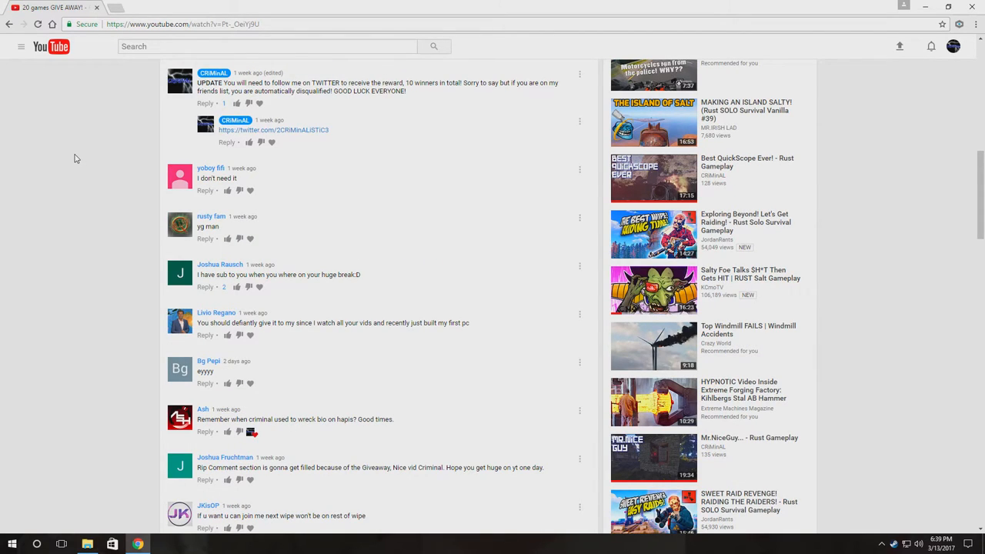
{"action": "scroll", "scroll_direction": "down", "scroll_amount": 3}
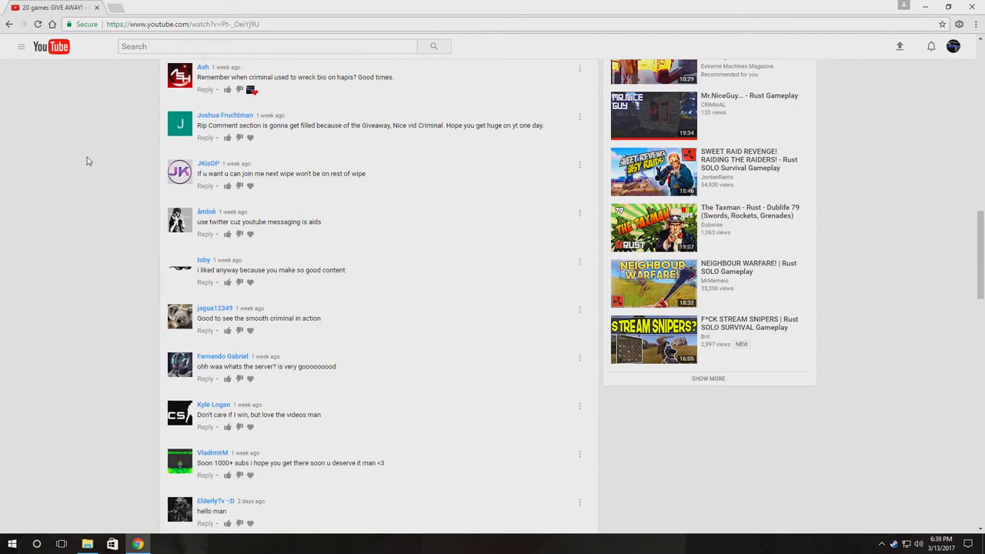
{"action": "scroll", "scroll_direction": "down", "scroll_amount": 3}
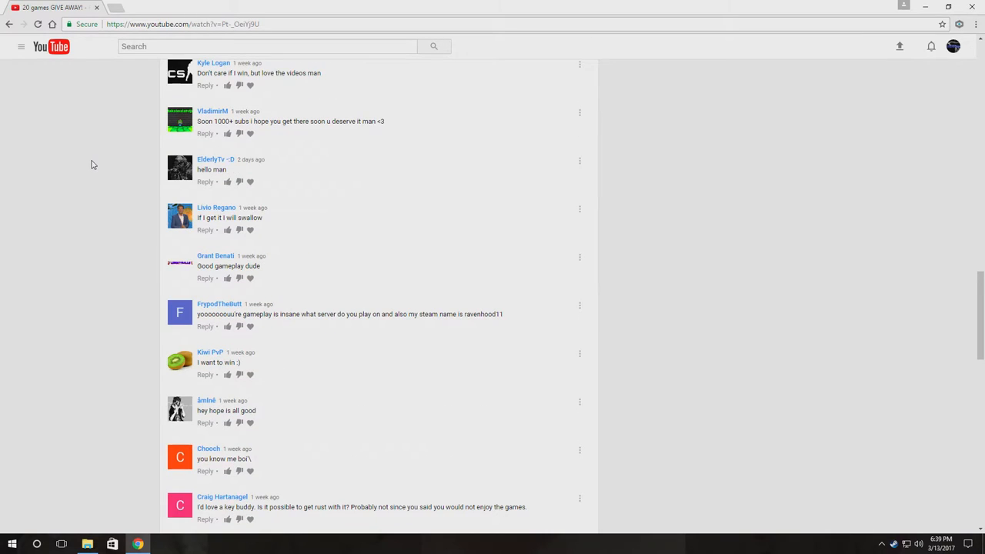
{"action": "scroll", "scroll_direction": "down", "scroll_amount": 3}
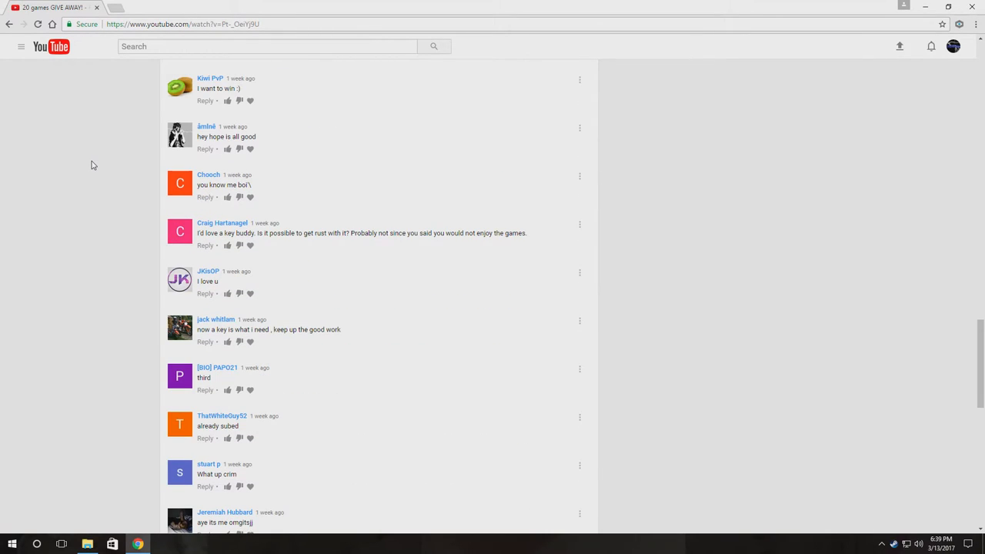
{"action": "scroll", "scroll_direction": "down", "scroll_amount": 3}
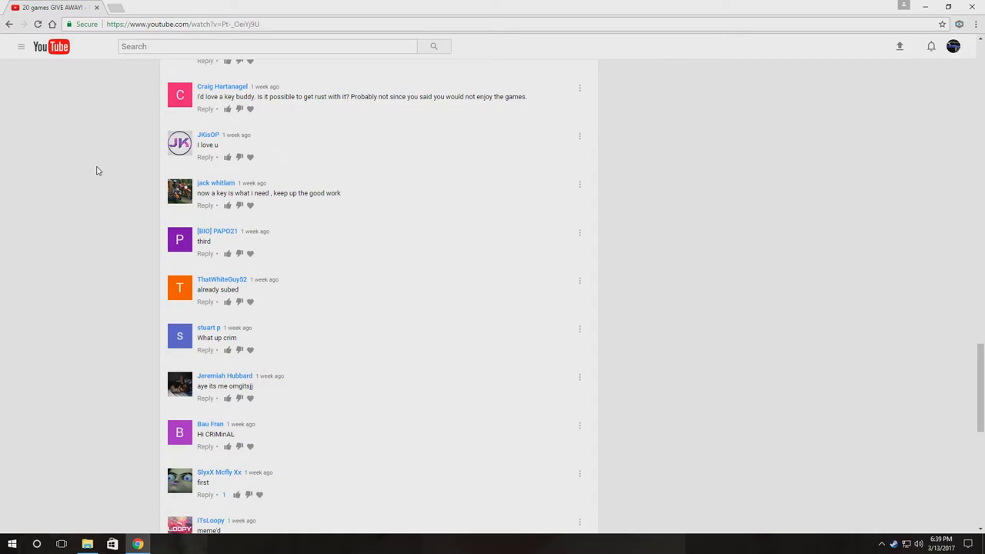
{"action": "scroll", "scroll_direction": "down", "scroll_amount": 3}
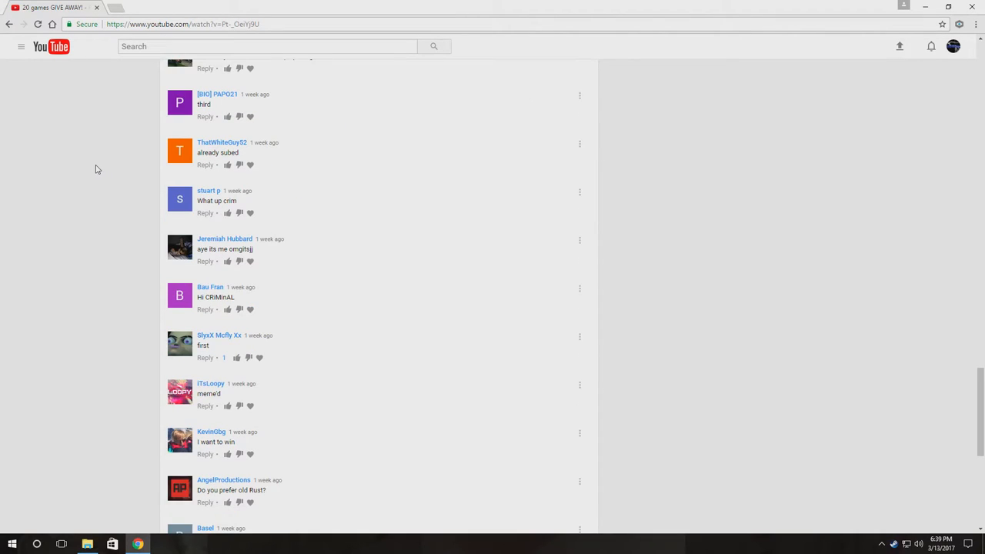
{"action": "scroll", "scroll_direction": "down", "scroll_amount": 3}
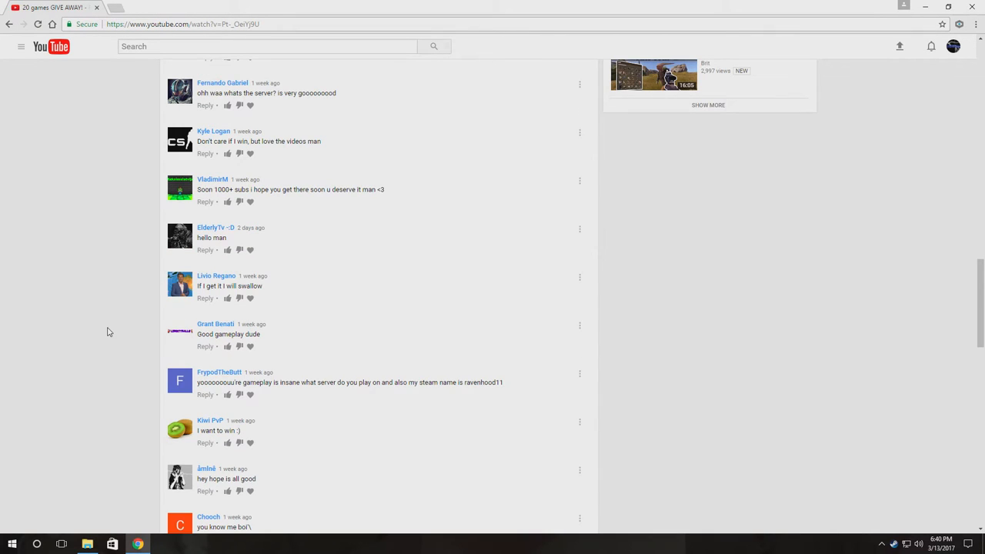
{"action": "mouse_move", "coordinate": [143, 308]}
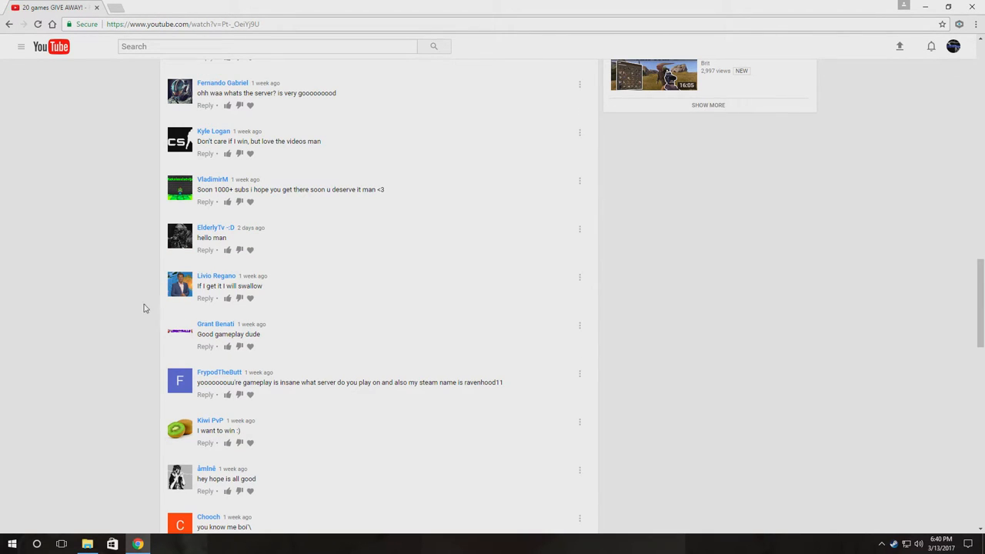
{"action": "mouse_move", "coordinate": [131, 196]}
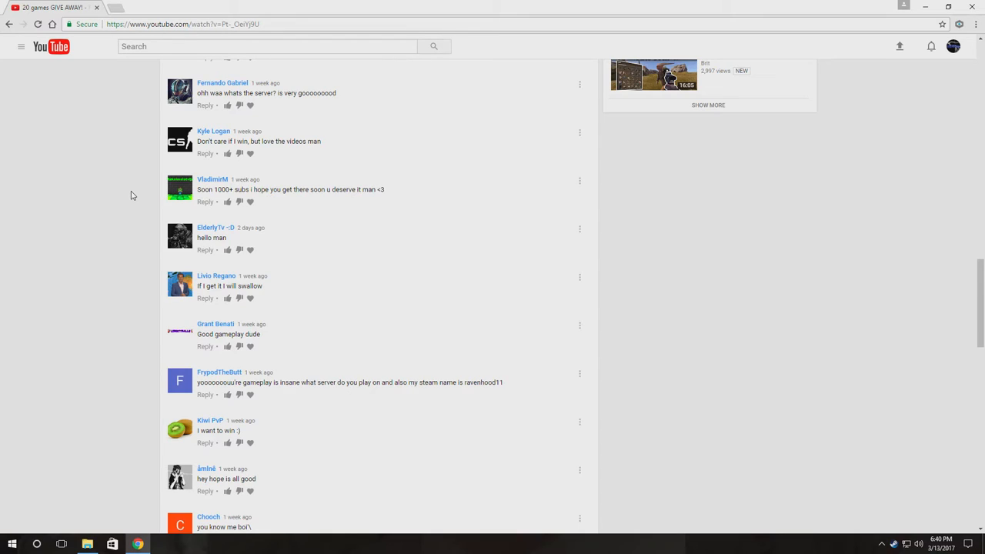
{"action": "mouse_move", "coordinate": [75, 160]}
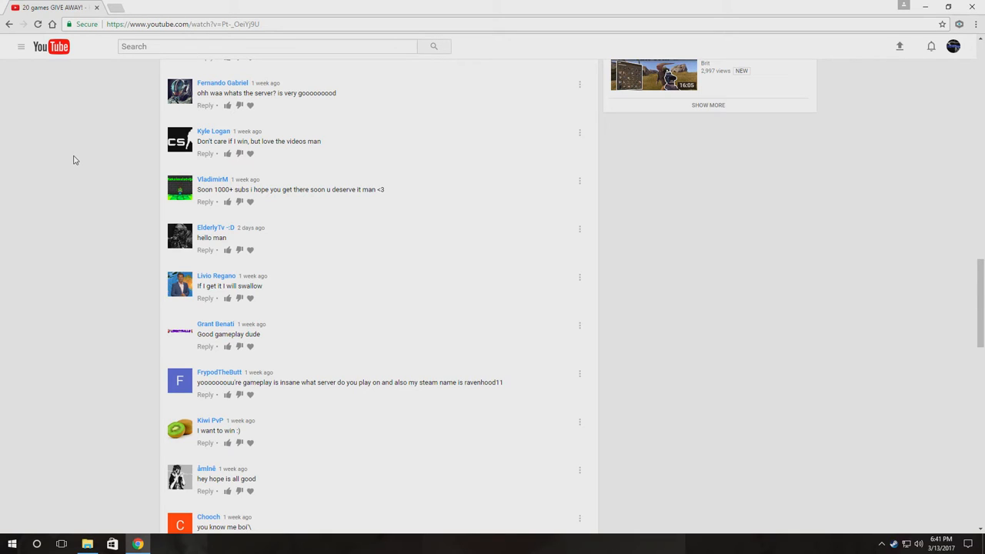
{"action": "scroll", "scroll_direction": "down", "scroll_amount": 3}
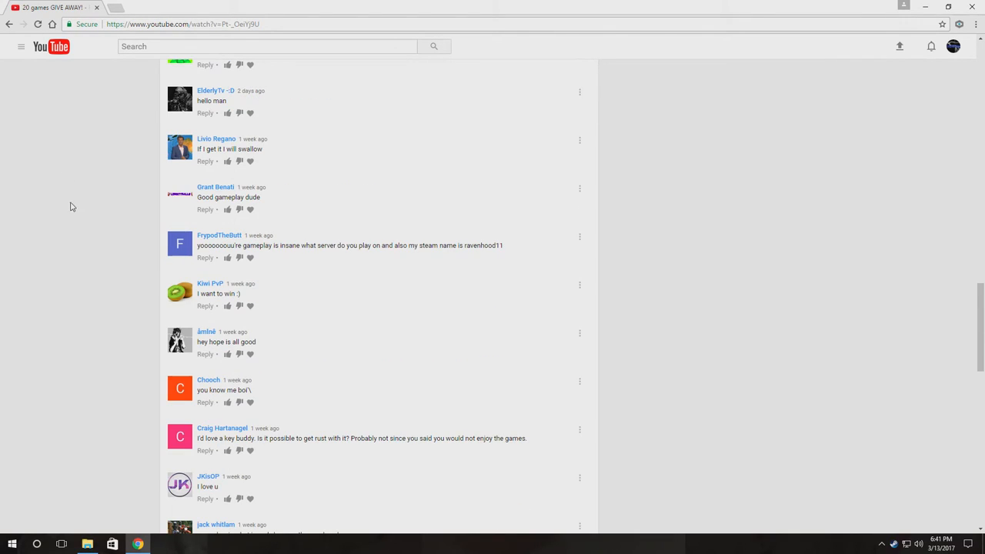
{"action": "mouse_move", "coordinate": [215, 363]}
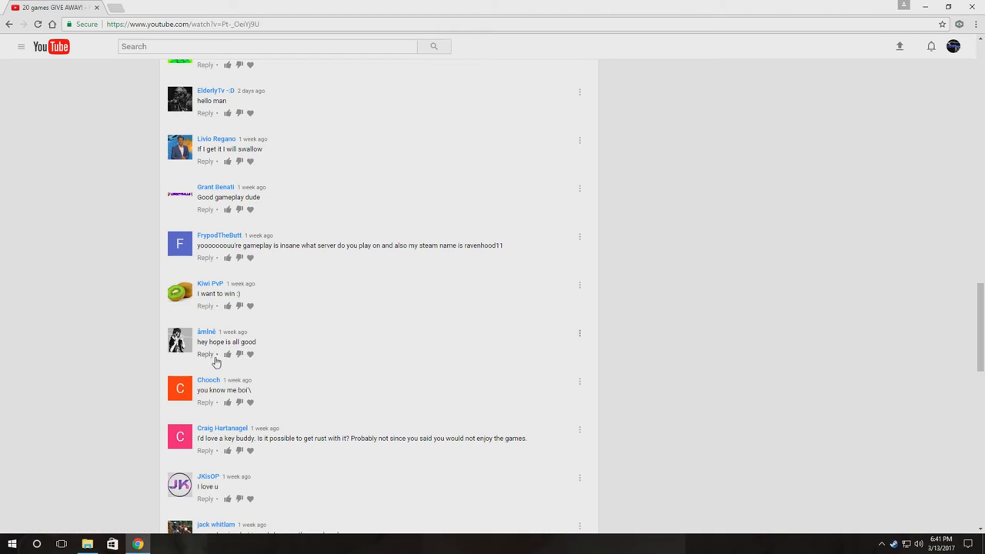